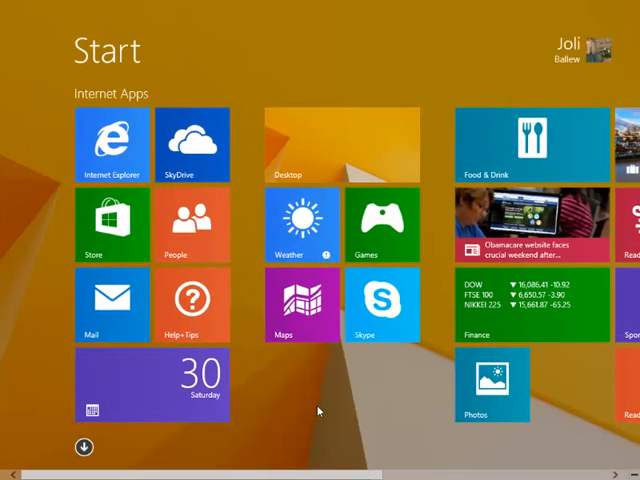
{"action": "mouse_move", "coordinate": [326, 416]}
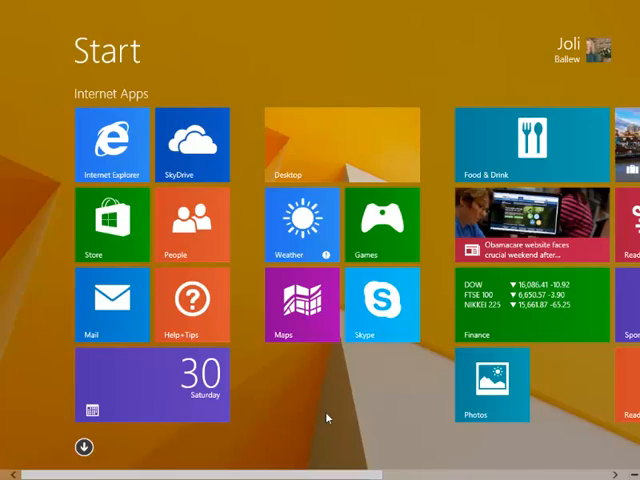
{"action": "mouse_move", "coordinate": [111, 145]}
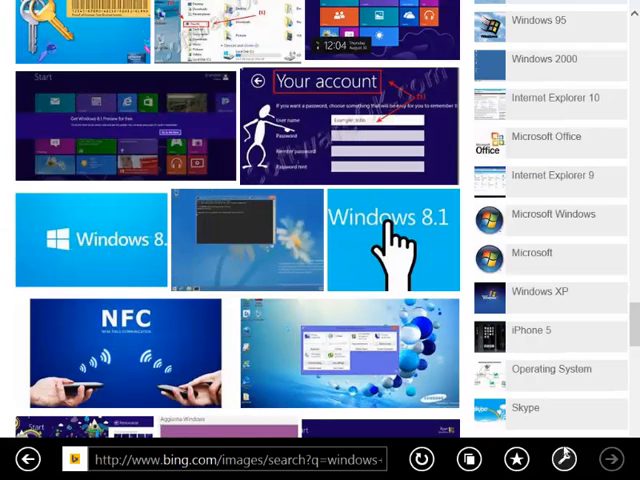
Step: Reopen the Bing image search in desktop Internet Explorer, then close that window
{"action": "left_click", "coordinate": [581, 457]}
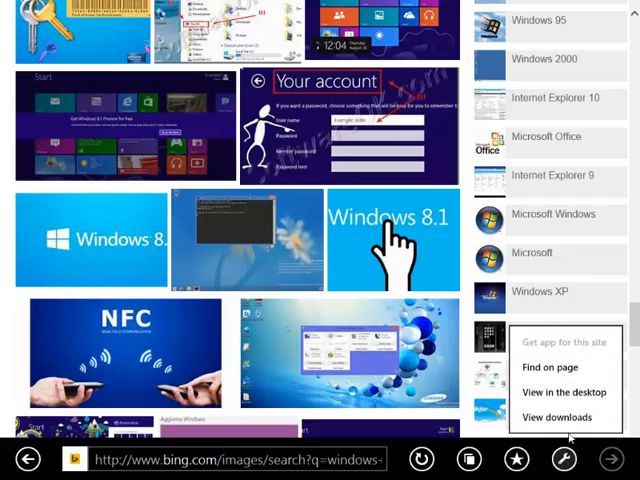
{"action": "left_click", "coordinate": [552, 392]}
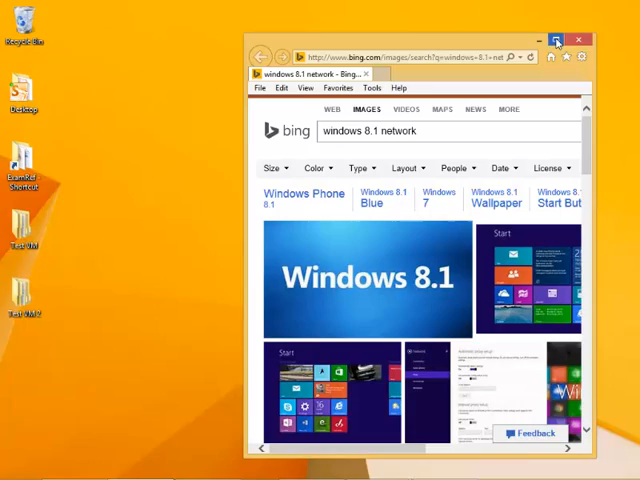
{"action": "left_click", "coordinate": [559, 37]}
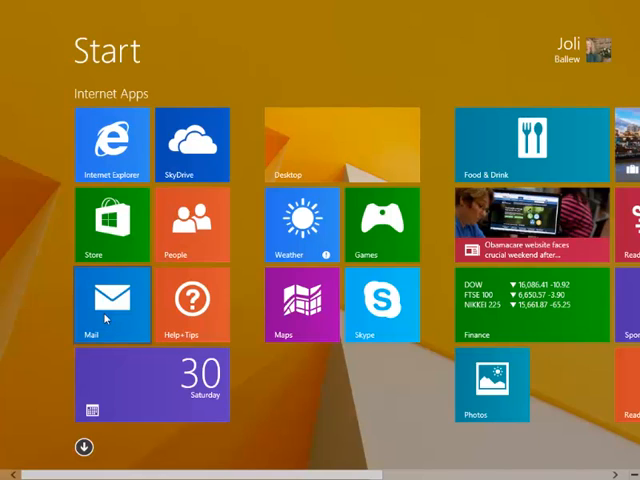
{"action": "mouse_move", "coordinate": [361, 417]}
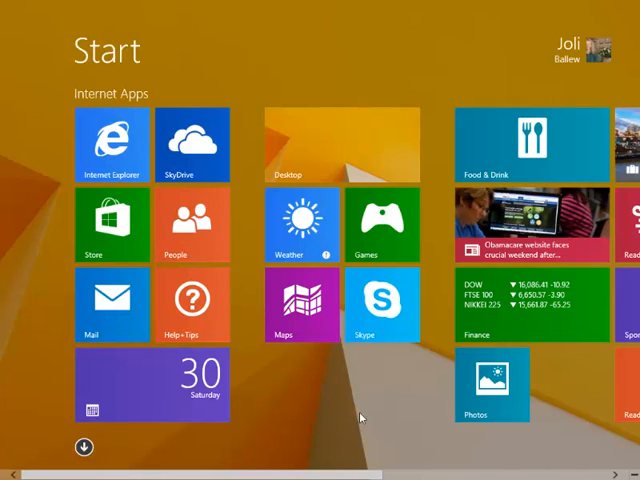
{"action": "mouse_move", "coordinate": [359, 402]}
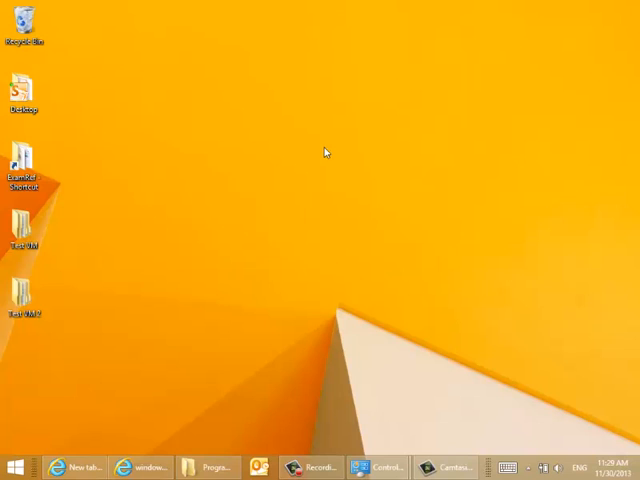
{"action": "mouse_move", "coordinate": [367, 322]}
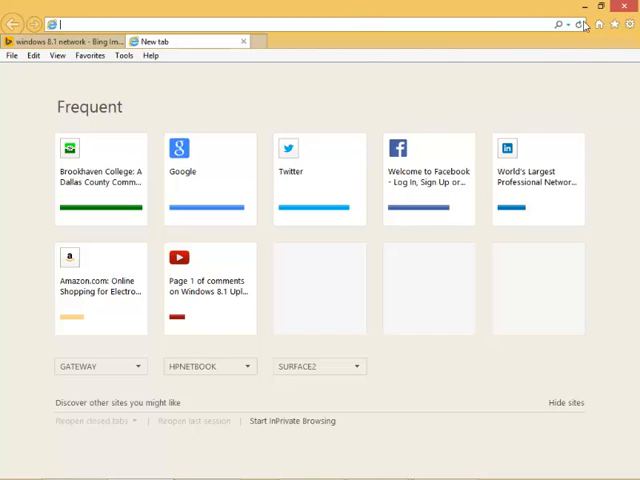
{"action": "mouse_move", "coordinate": [605, 24]}
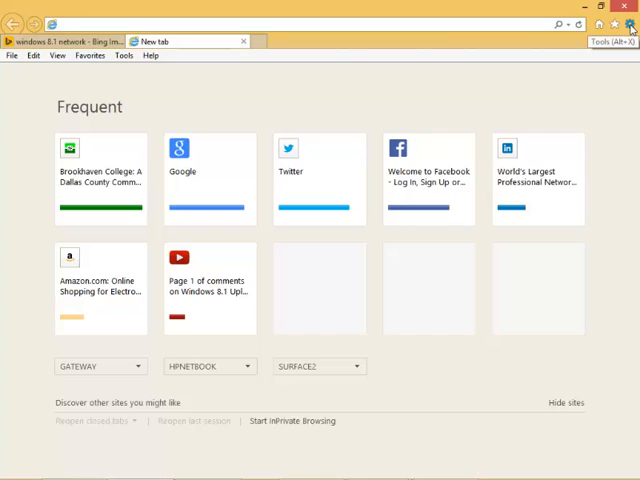
Step: Bring up the Tools gear menu in desktop Internet Explorer
{"action": "left_click", "coordinate": [630, 24]}
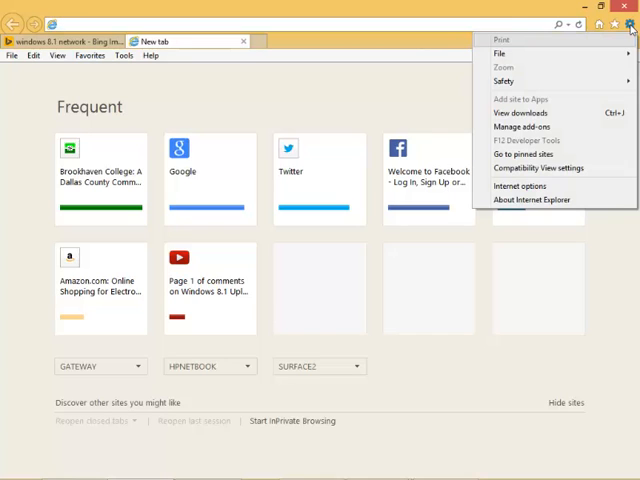
{"action": "mouse_move", "coordinate": [522, 186]}
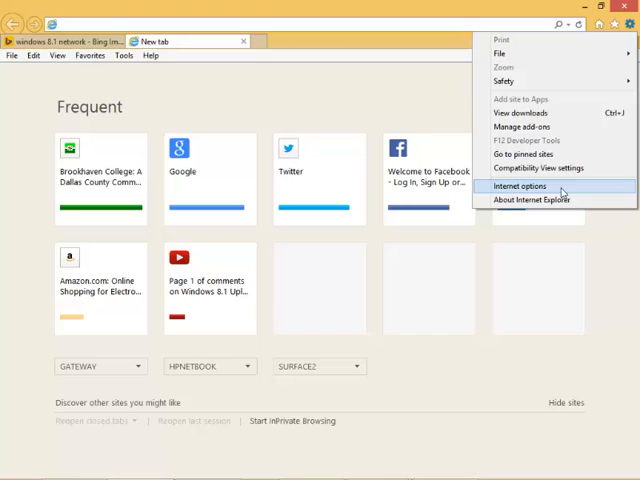
Step: In Internet Options > Programs, choose 'Always in Internet Explorer on the desktop', tick desktop tiles, and apply
{"action": "left_click", "coordinate": [521, 186]}
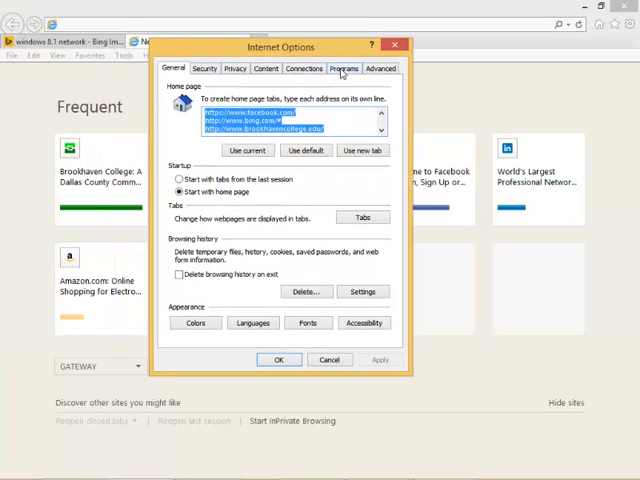
{"action": "left_click", "coordinate": [344, 68]}
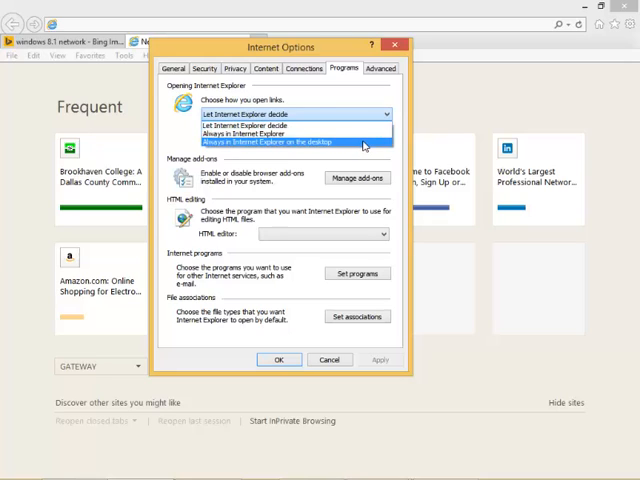
{"action": "left_click", "coordinate": [285, 141]}
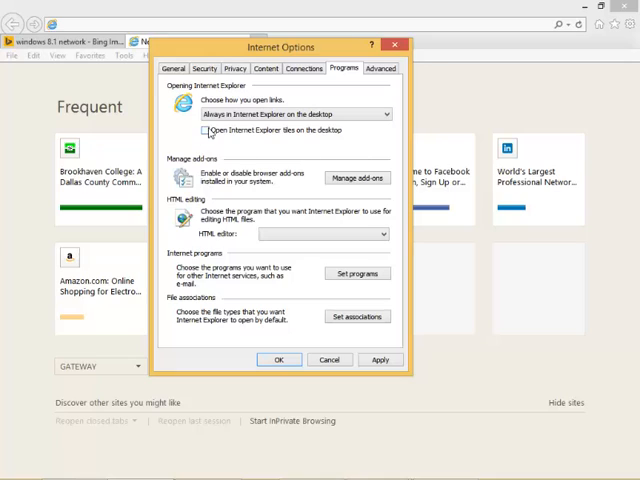
{"action": "left_click", "coordinate": [197, 130]}
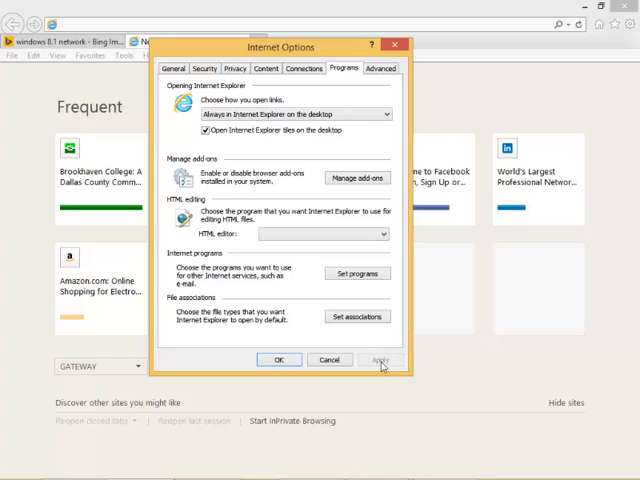
{"action": "left_click", "coordinate": [279, 359]}
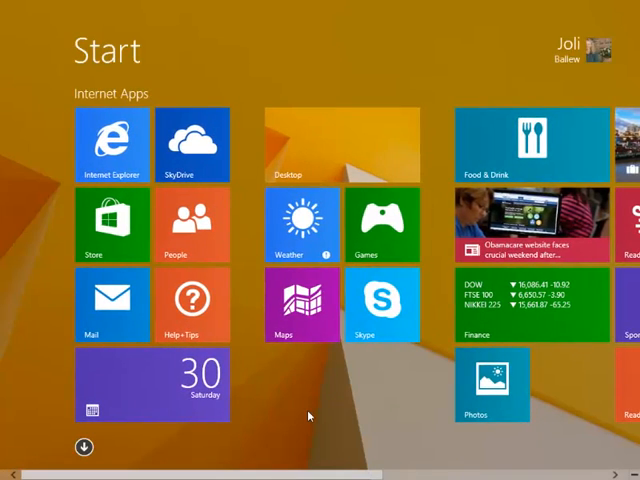
Step: Launch Internet Explorer from the Start tile and switch to the YouTube sync-settings video tab
{"action": "left_click", "coordinate": [111, 142]}
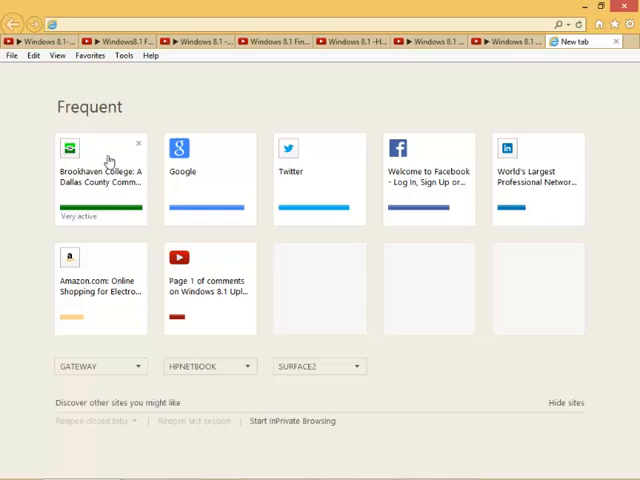
{"action": "left_click", "coordinate": [195, 40]}
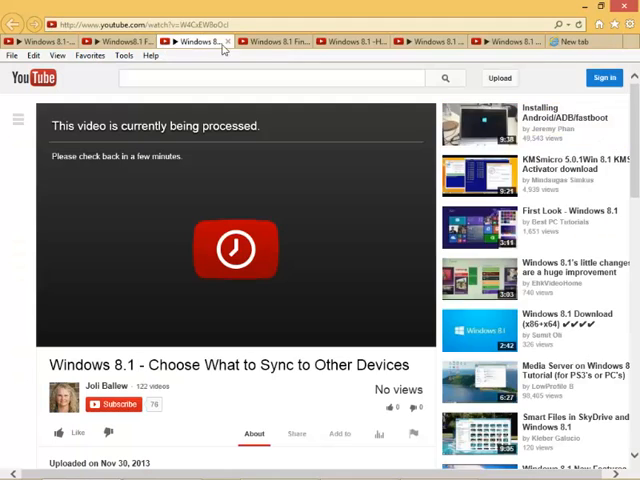